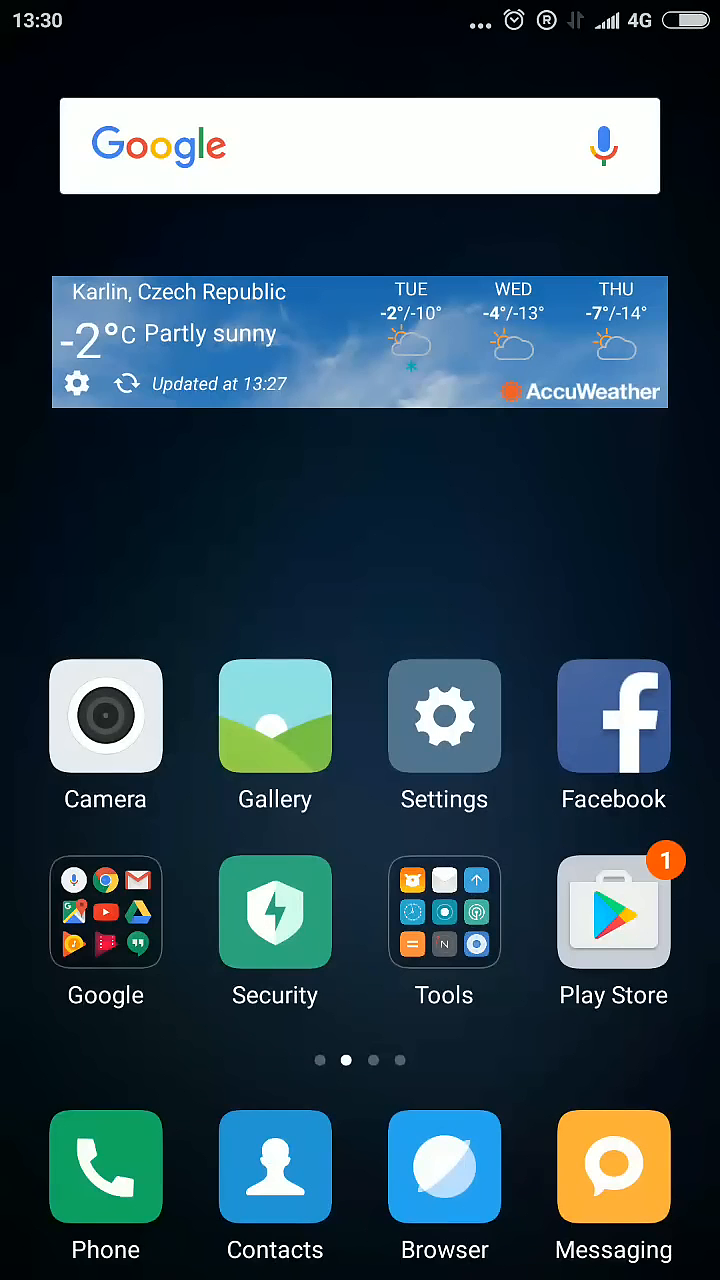
From the home screen, view the About phone details down to the build number
left_click(444, 716)
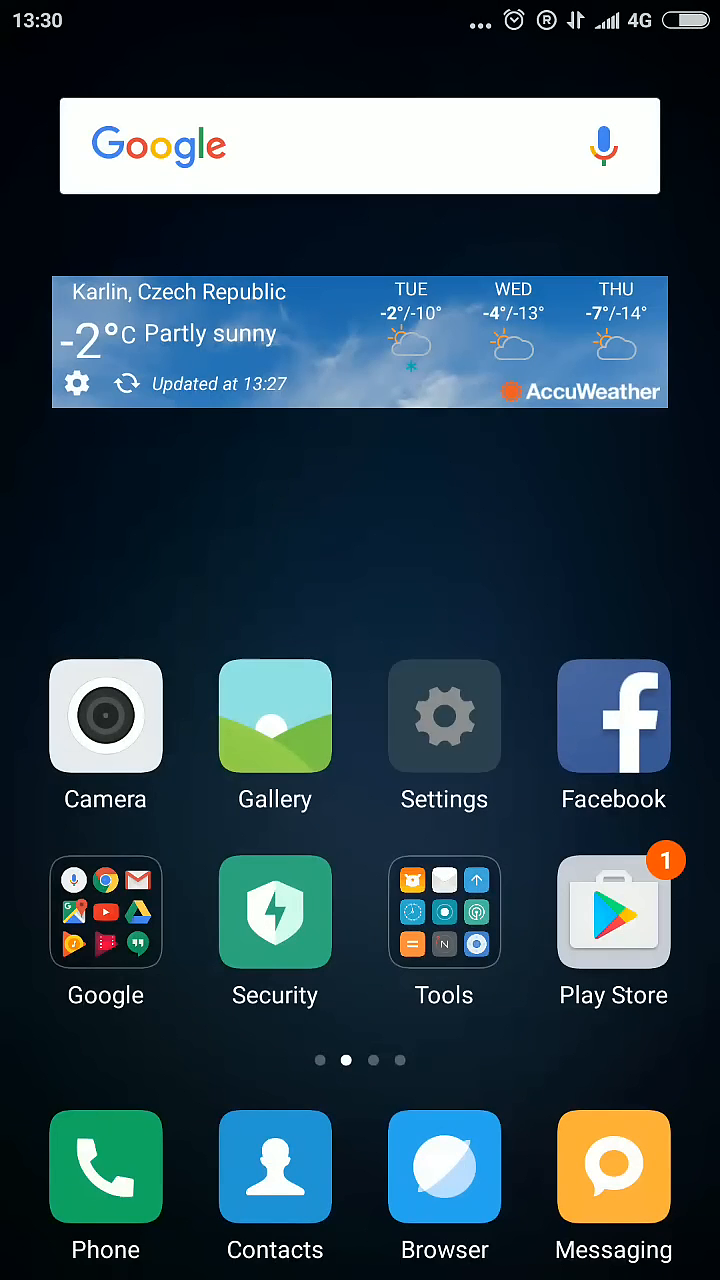
left_click(444, 716)
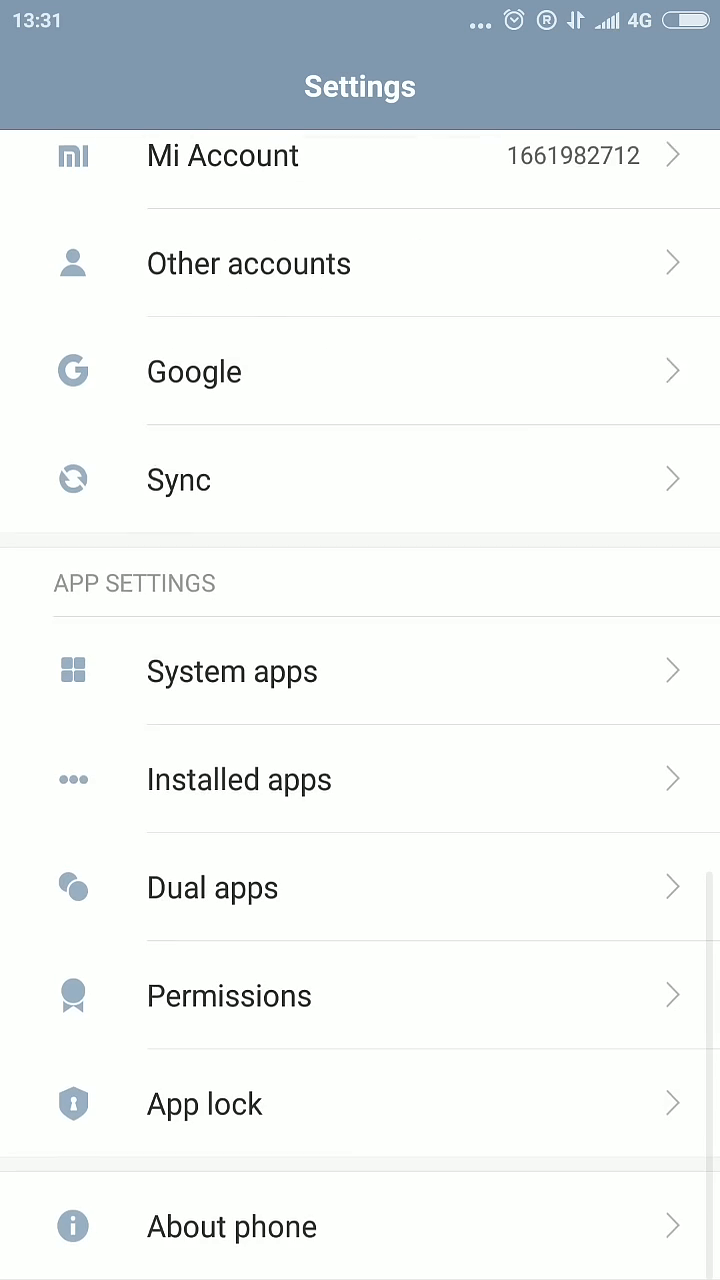
left_click(232, 1226)
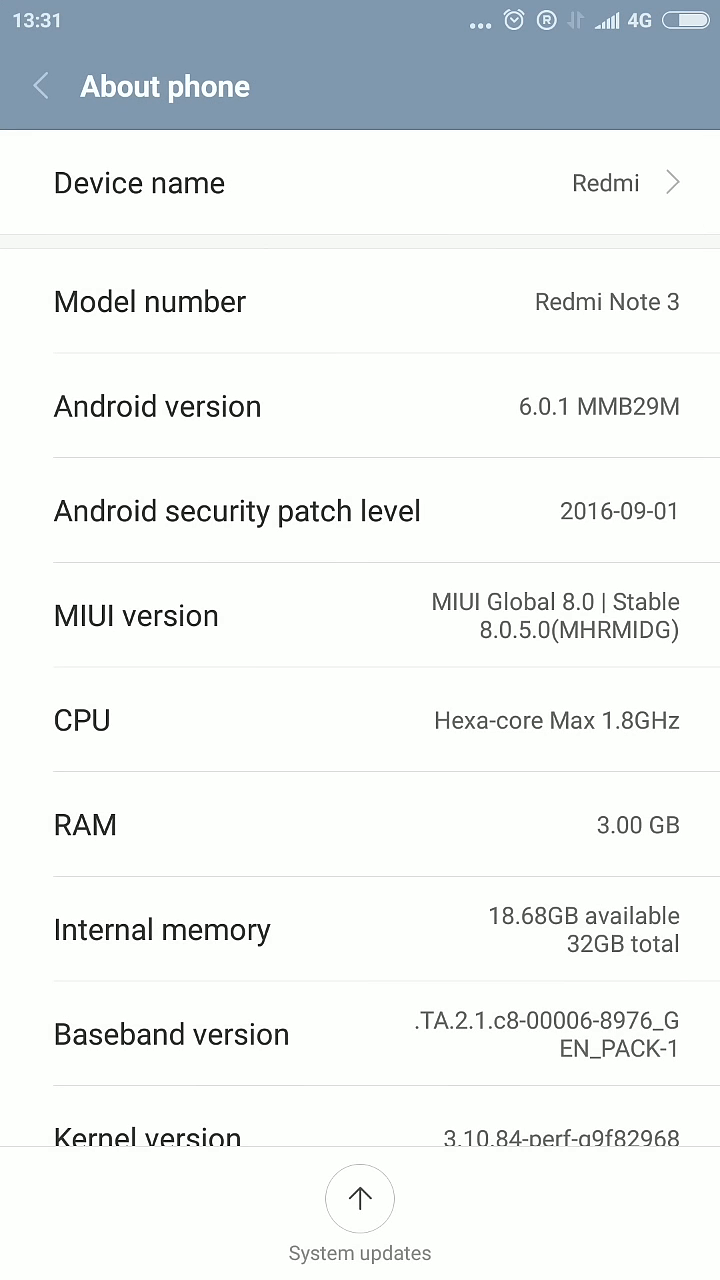
scroll("down", 3)
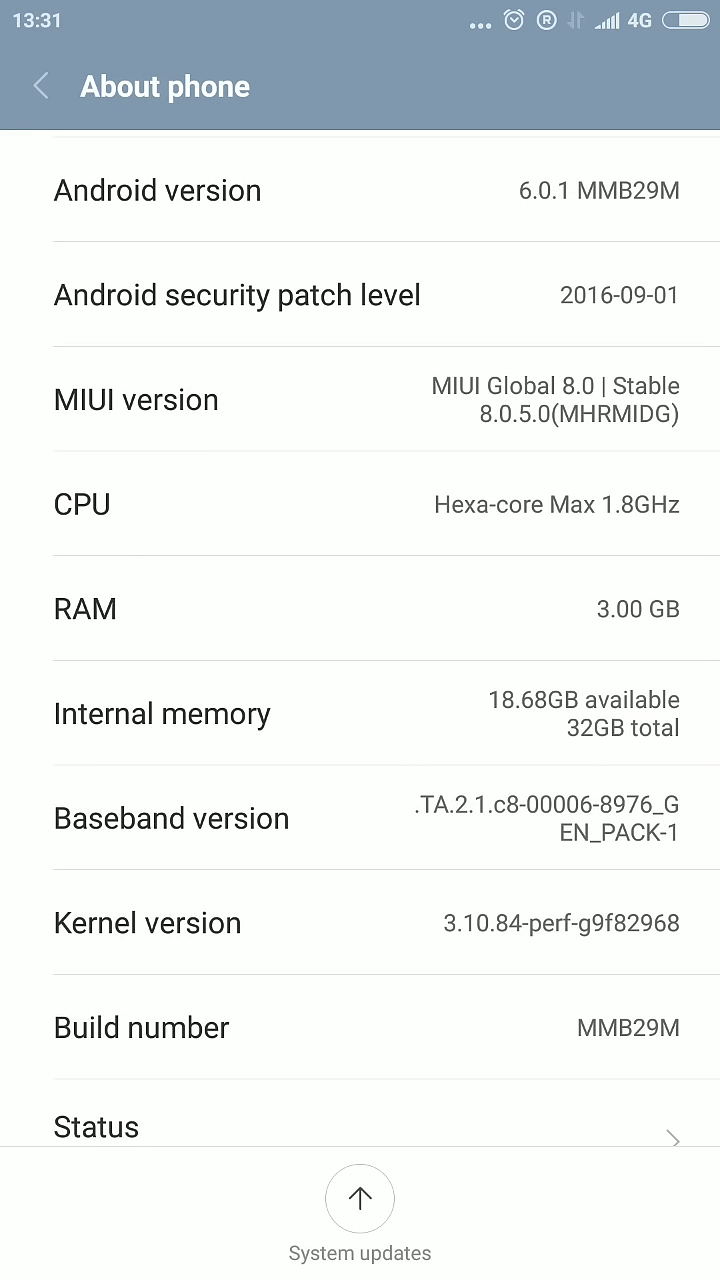
Back on the main Settings list, briefly check the Additional settings page and return
left_click(40, 84)
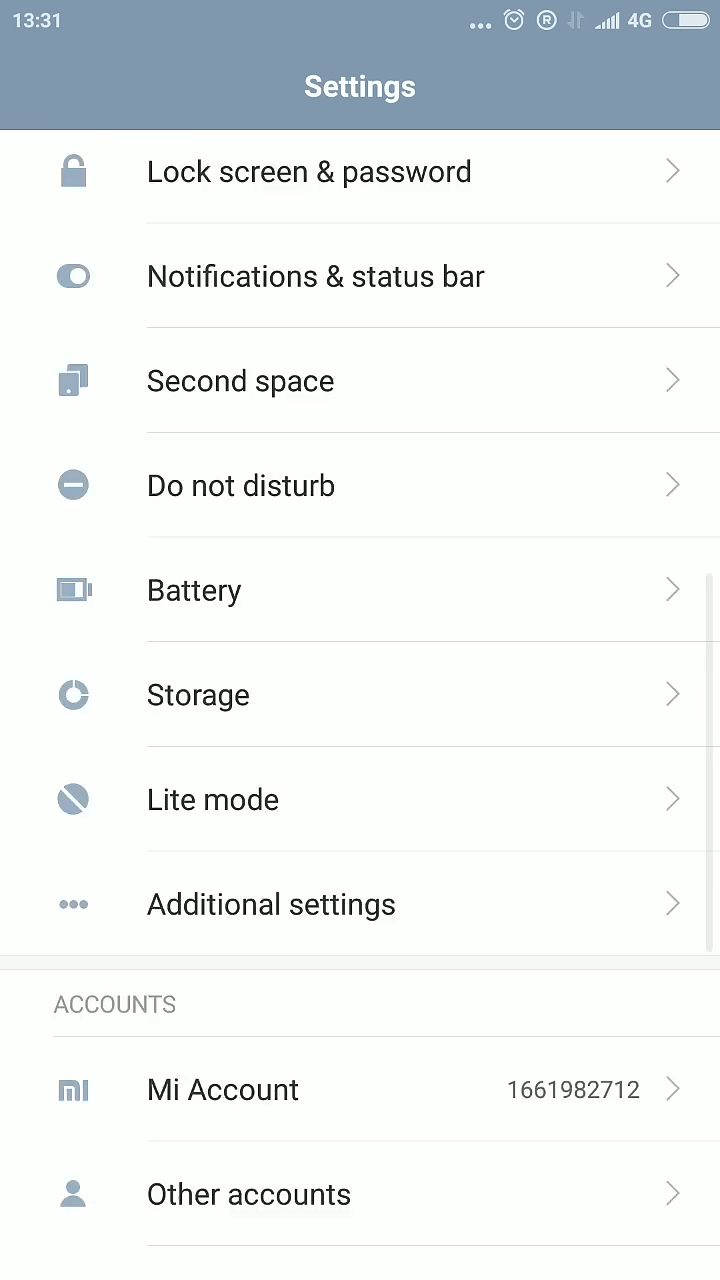
scroll("down", 3)
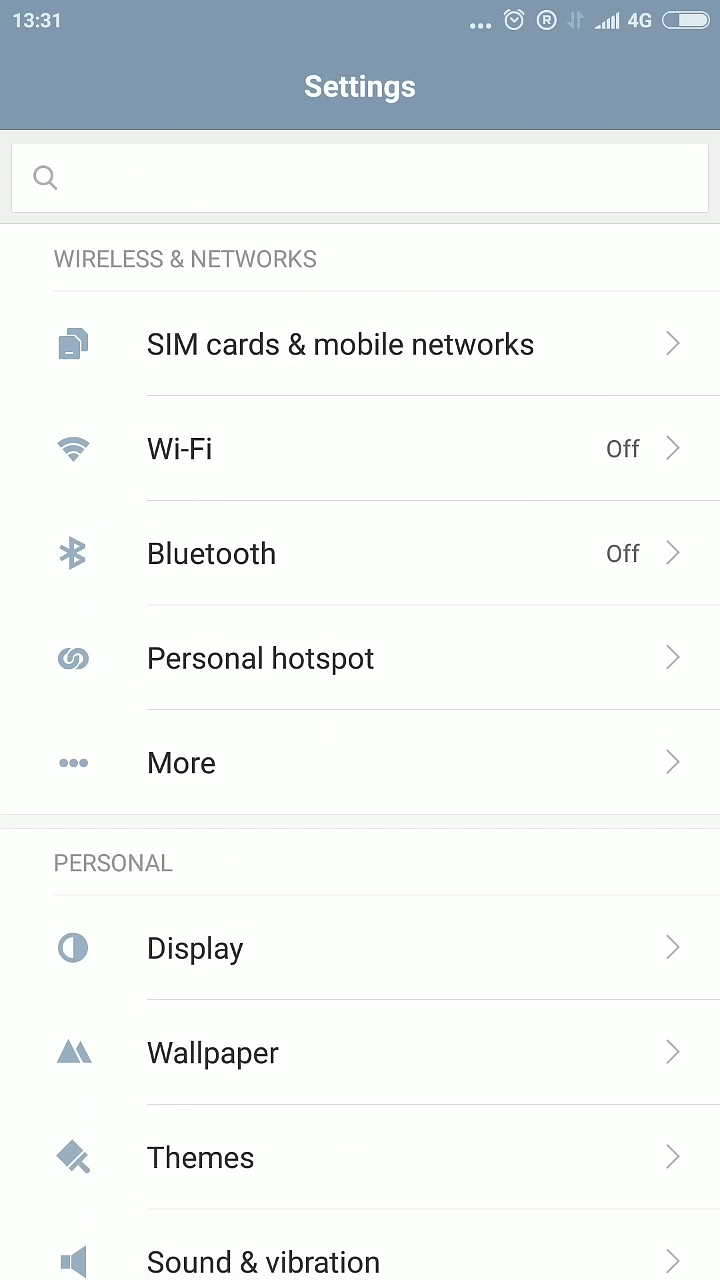
scroll("down", 3)
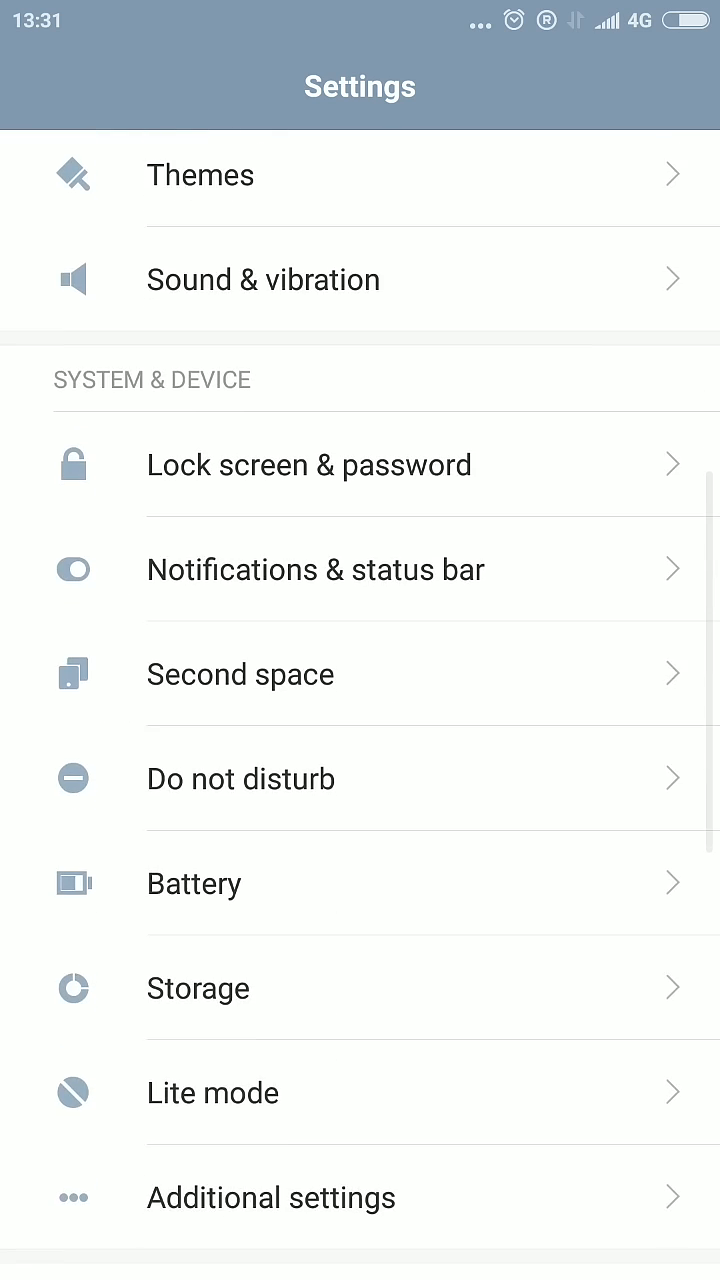
scroll("down", 3)
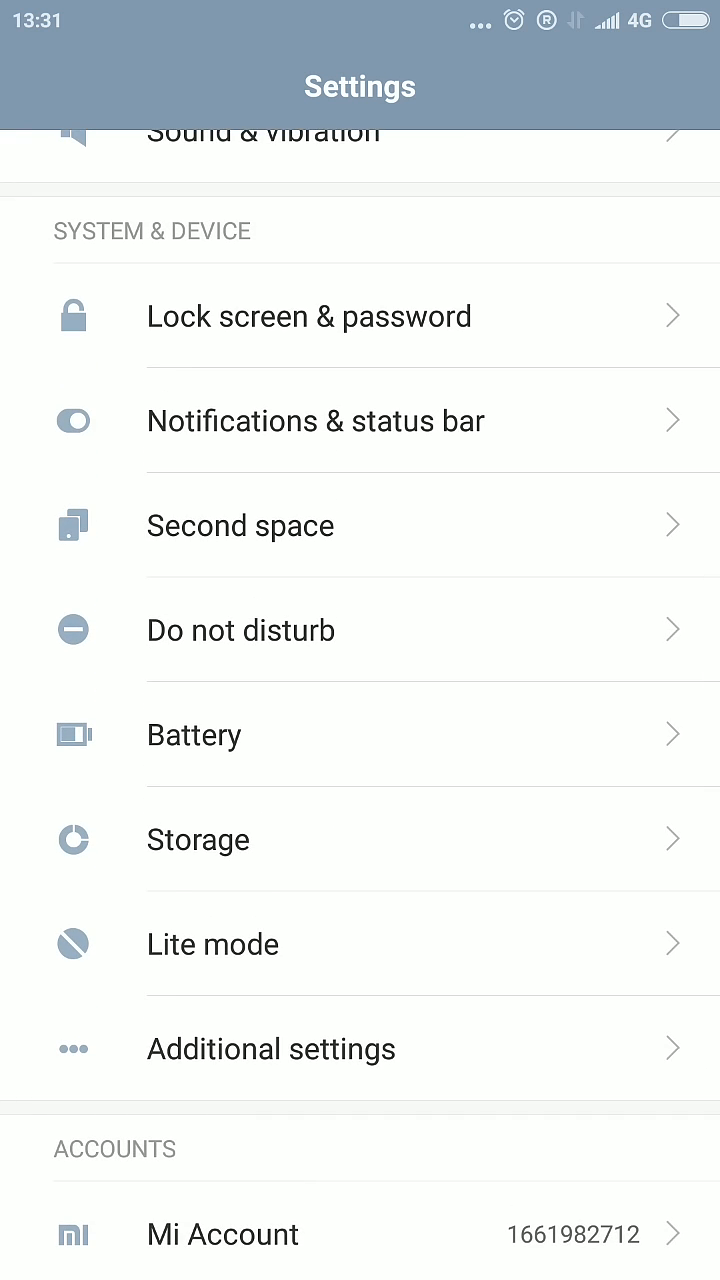
scroll("down", 3)
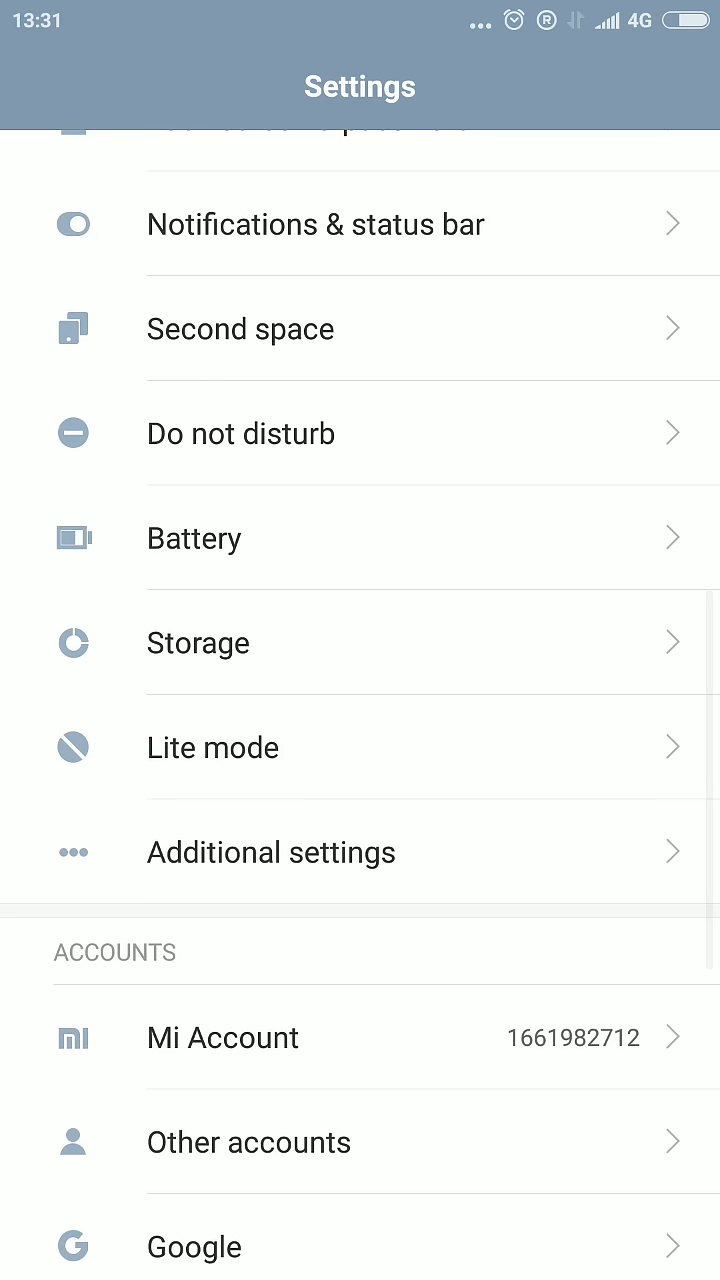
left_click(268, 852)
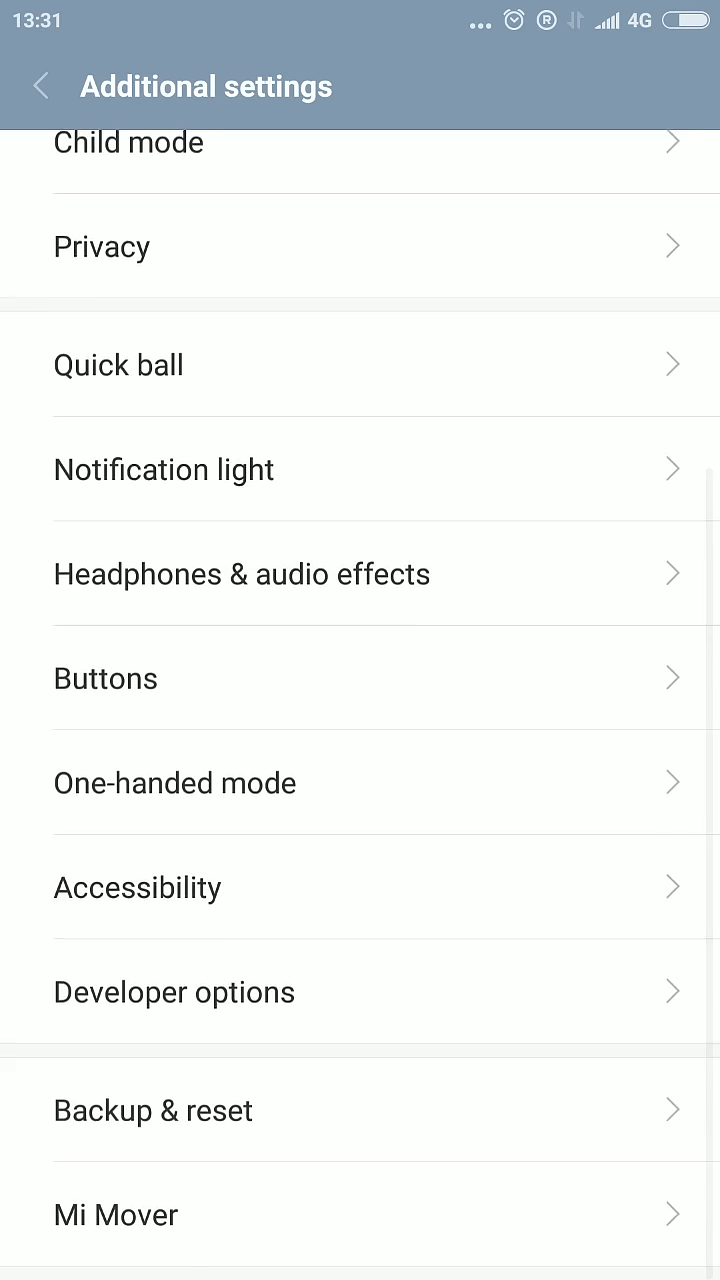
left_click(40, 86)
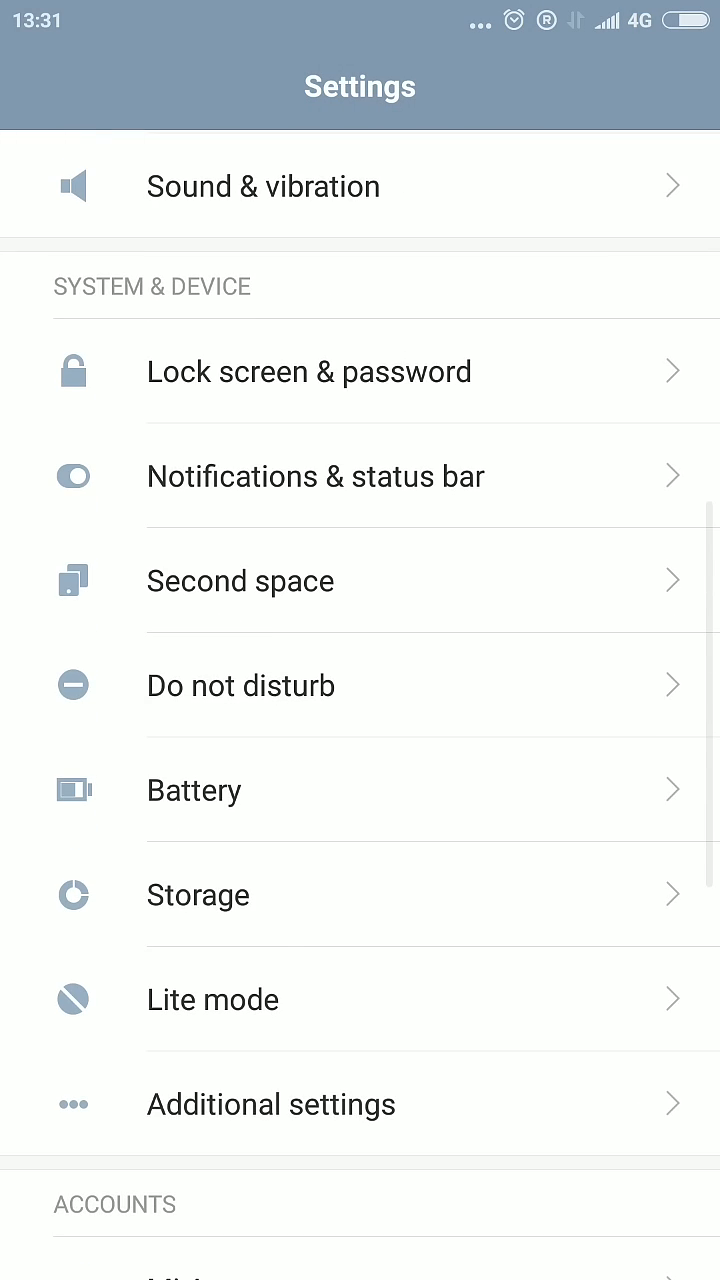
Briefly check the Battery page, then return to the main Settings list
left_click(194, 790)
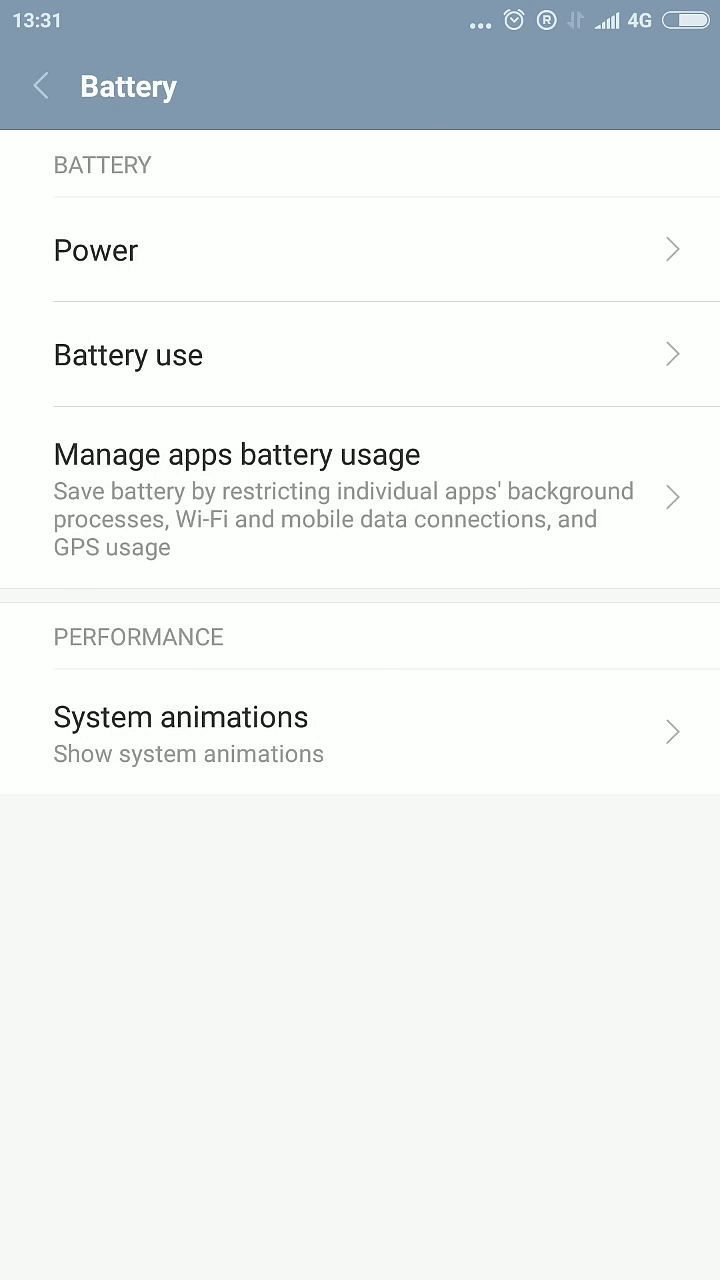
left_click(40, 86)
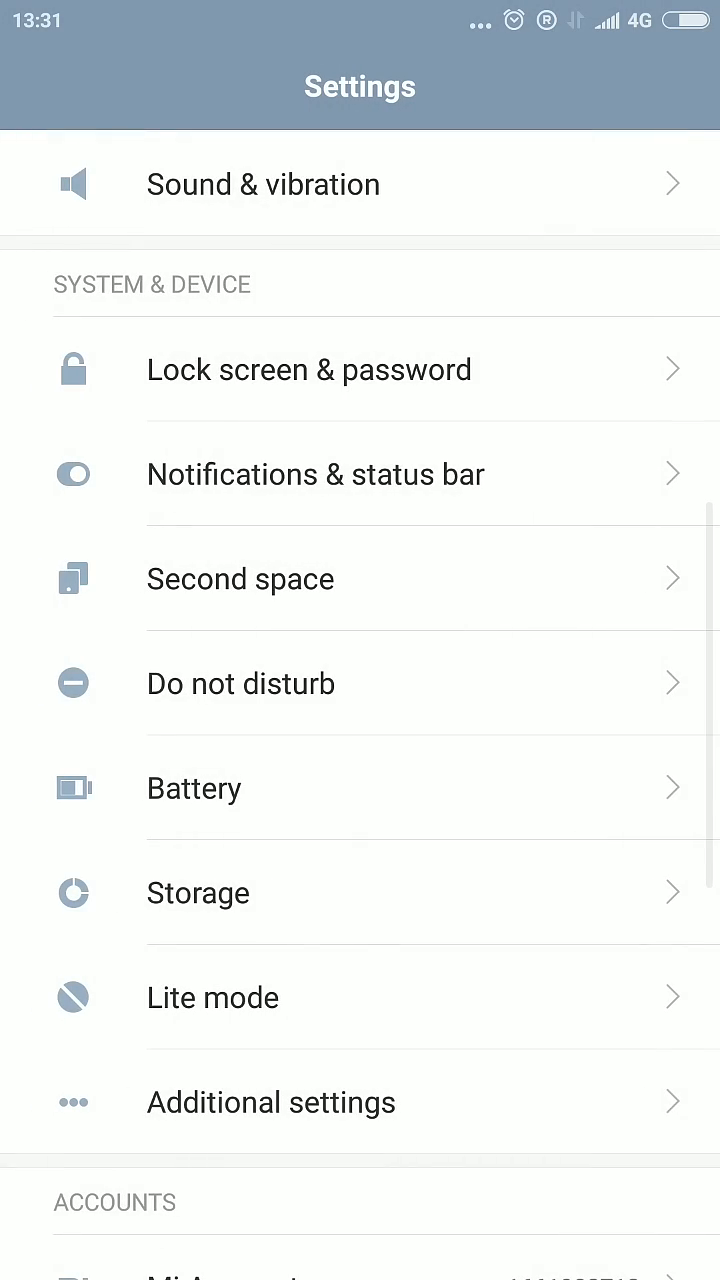
scroll("down", 3)
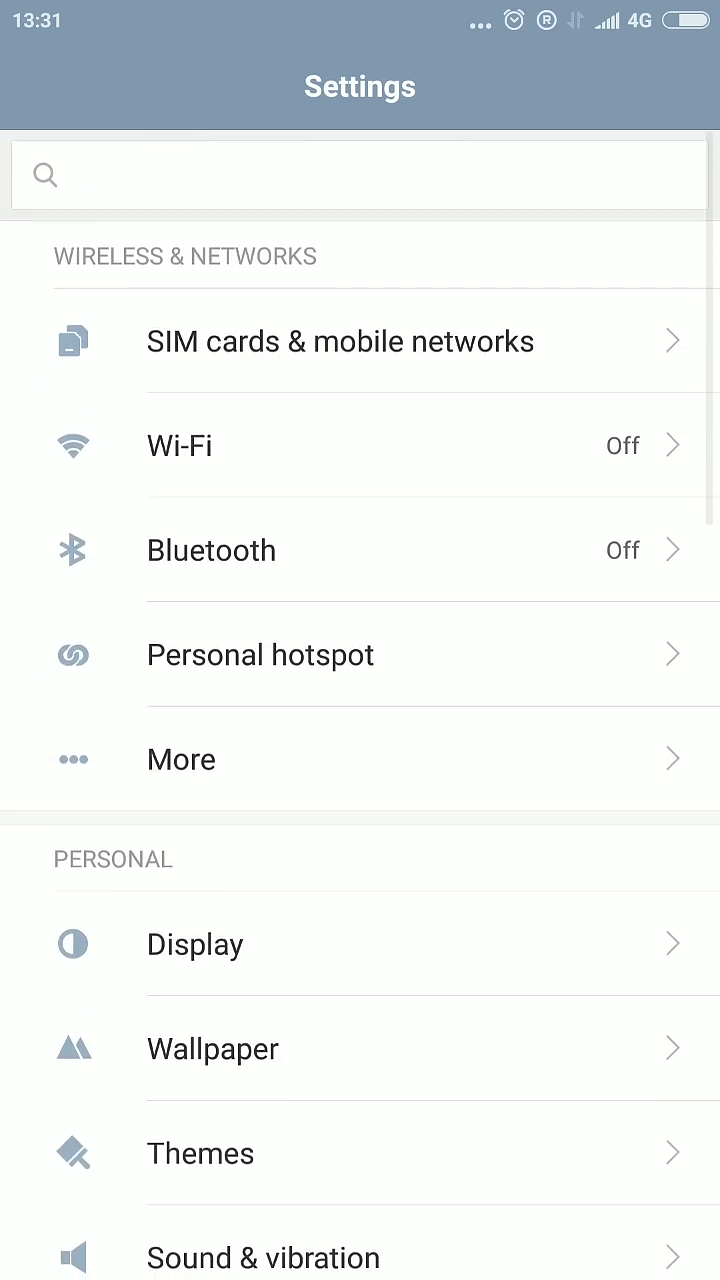
scroll("down", 3)
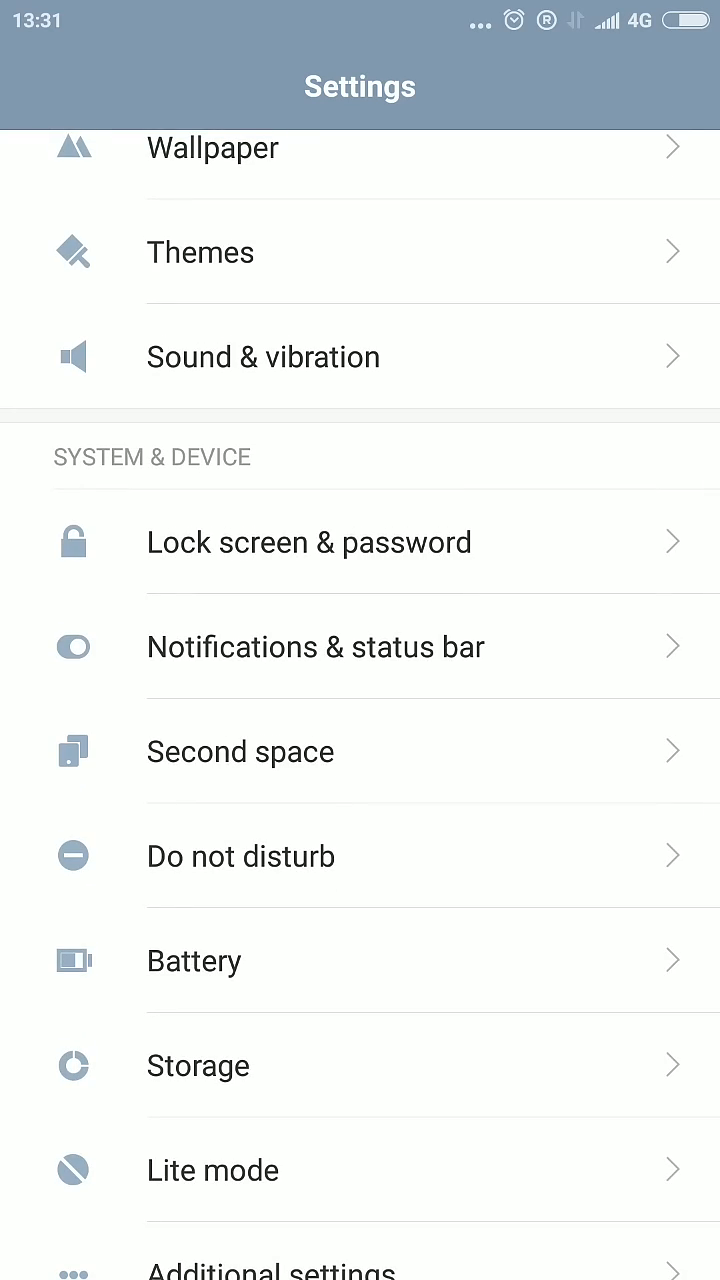
In Notifications & status bar, set the battery indicator to Percentage
left_click(316, 646)
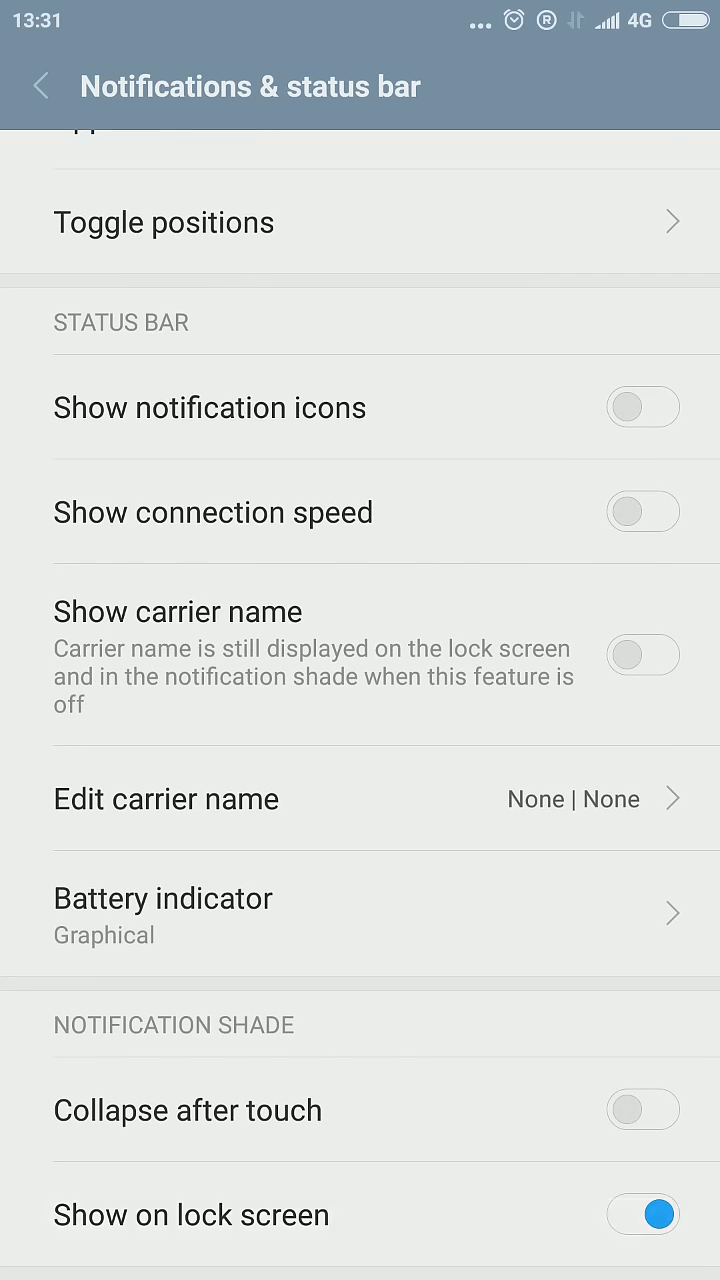
left_click(164, 898)
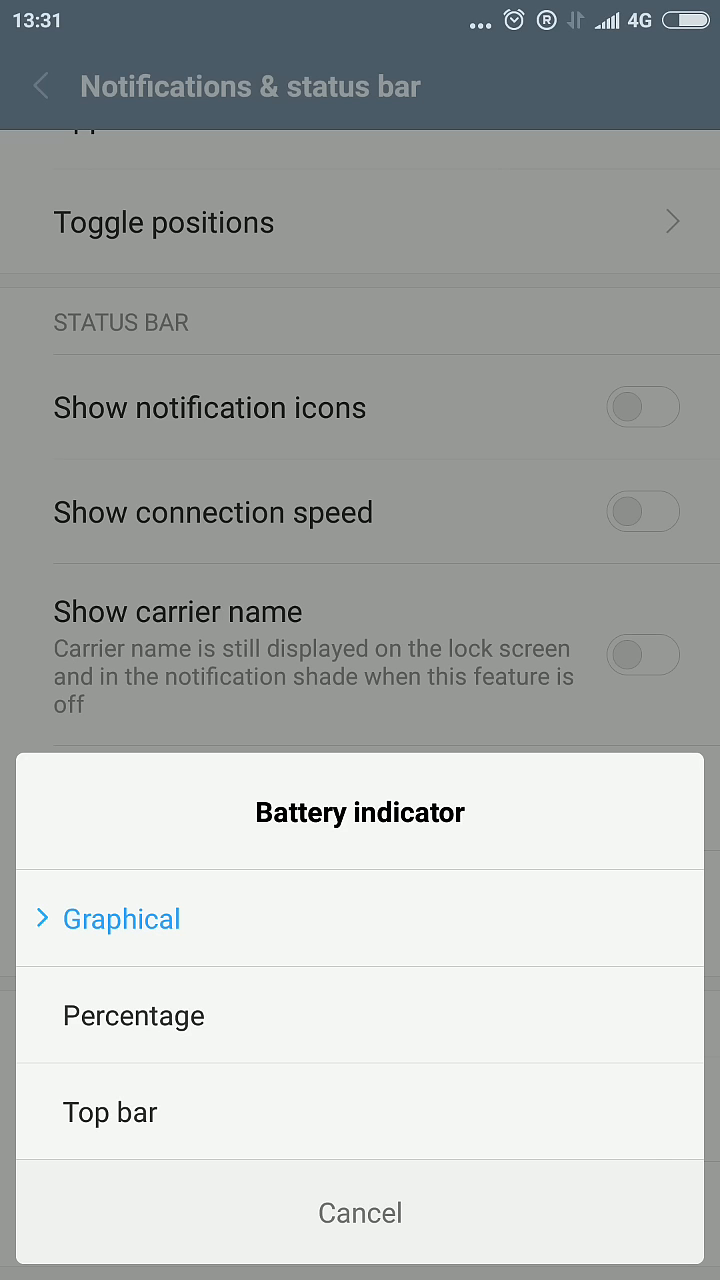
left_click(132, 1016)
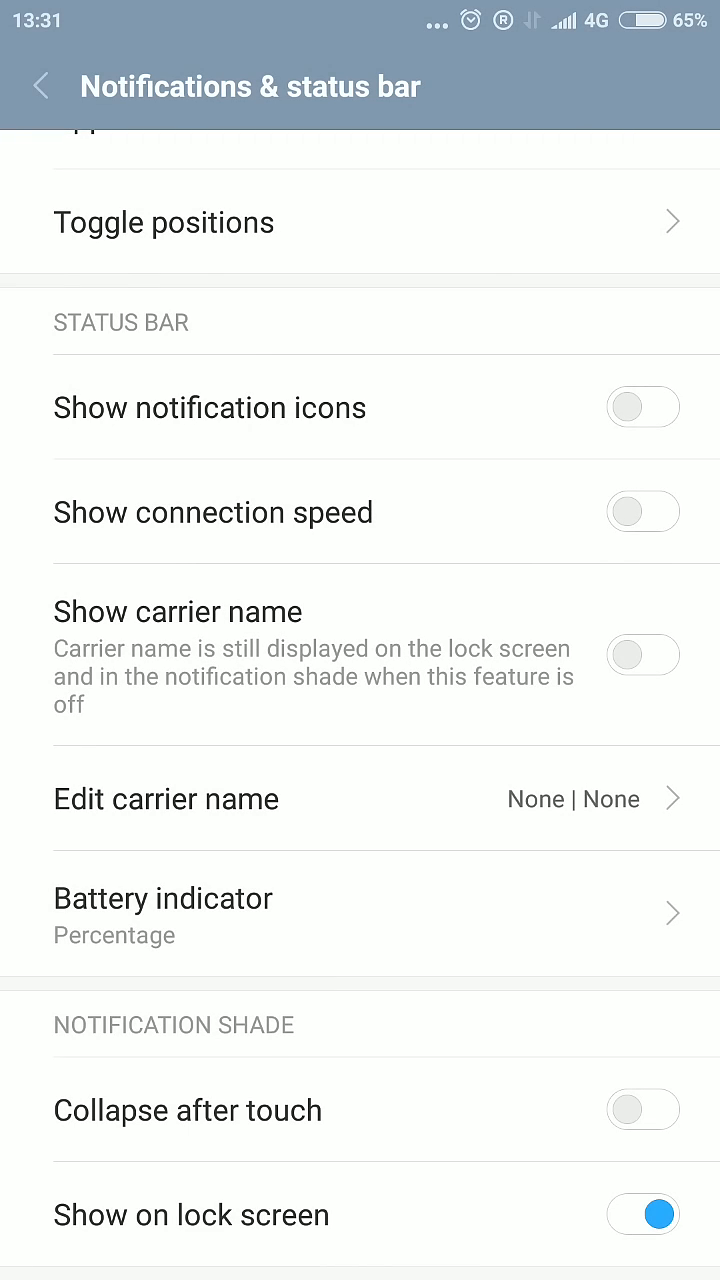
Change the battery indicator again, this time to Top bar
left_click(164, 898)
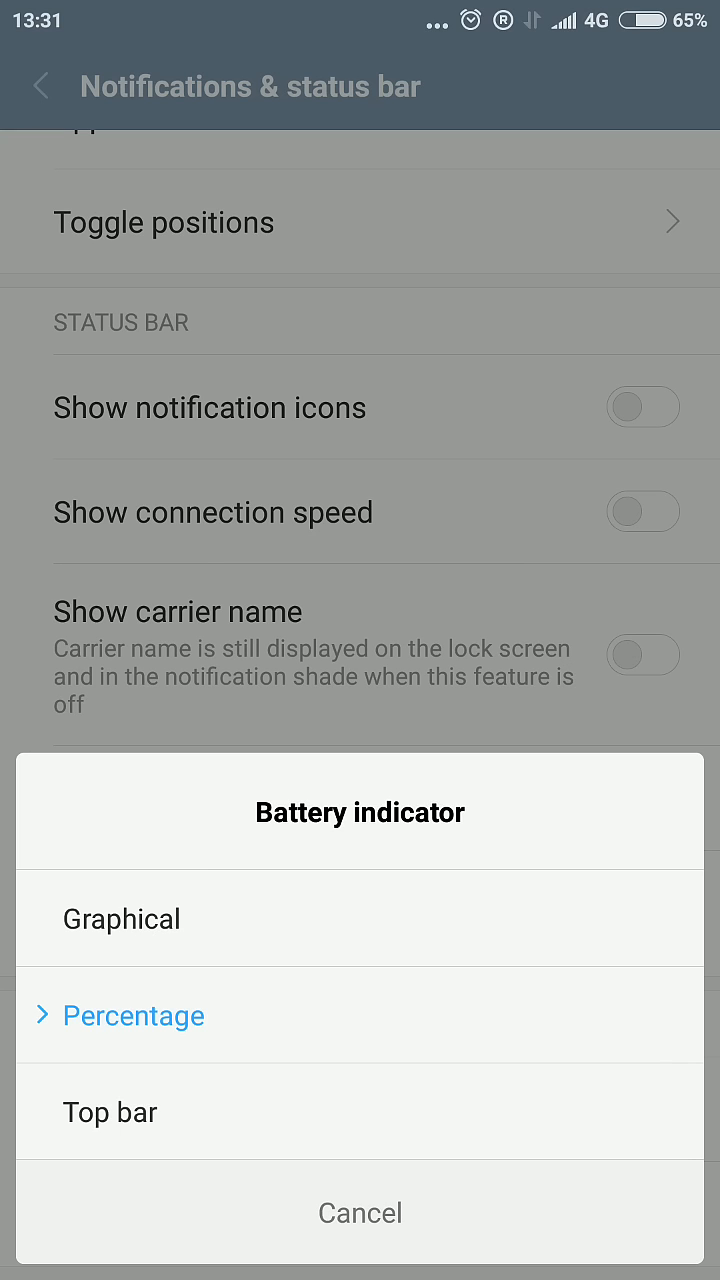
left_click(110, 1112)
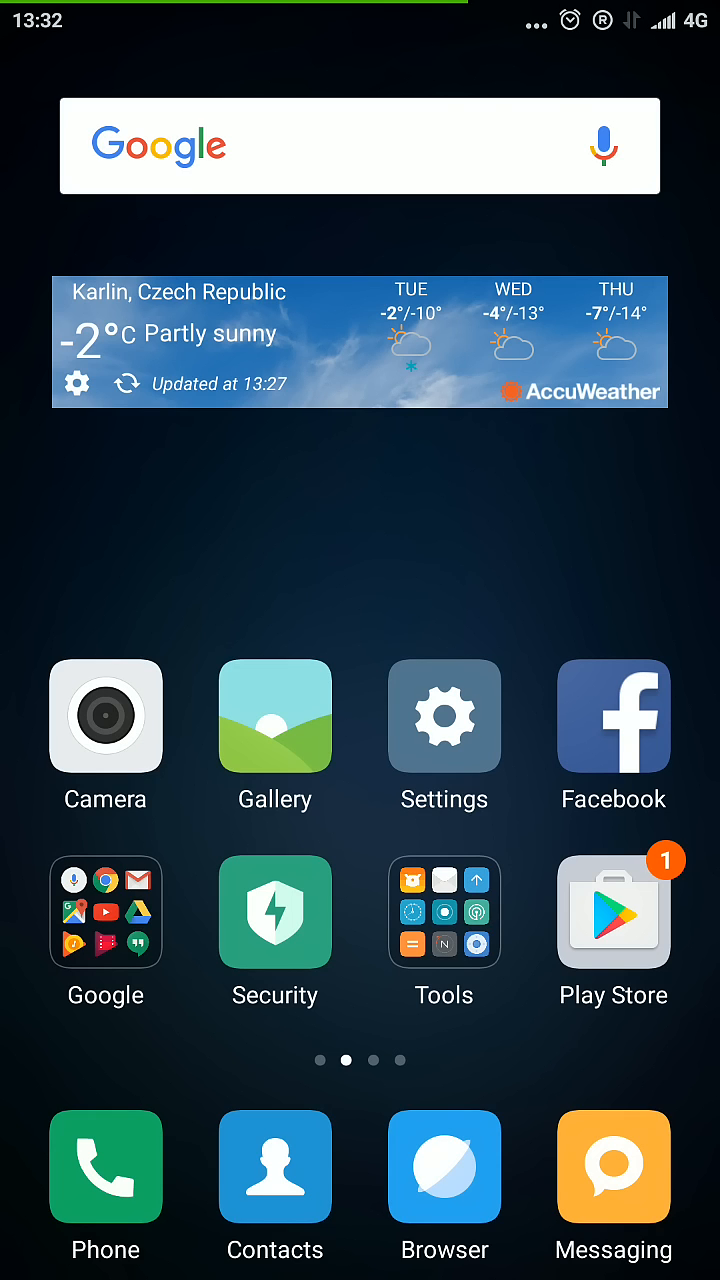
Set the battery indicator back to Percentage (65% shown) and return to the home screen
left_click(444, 714)
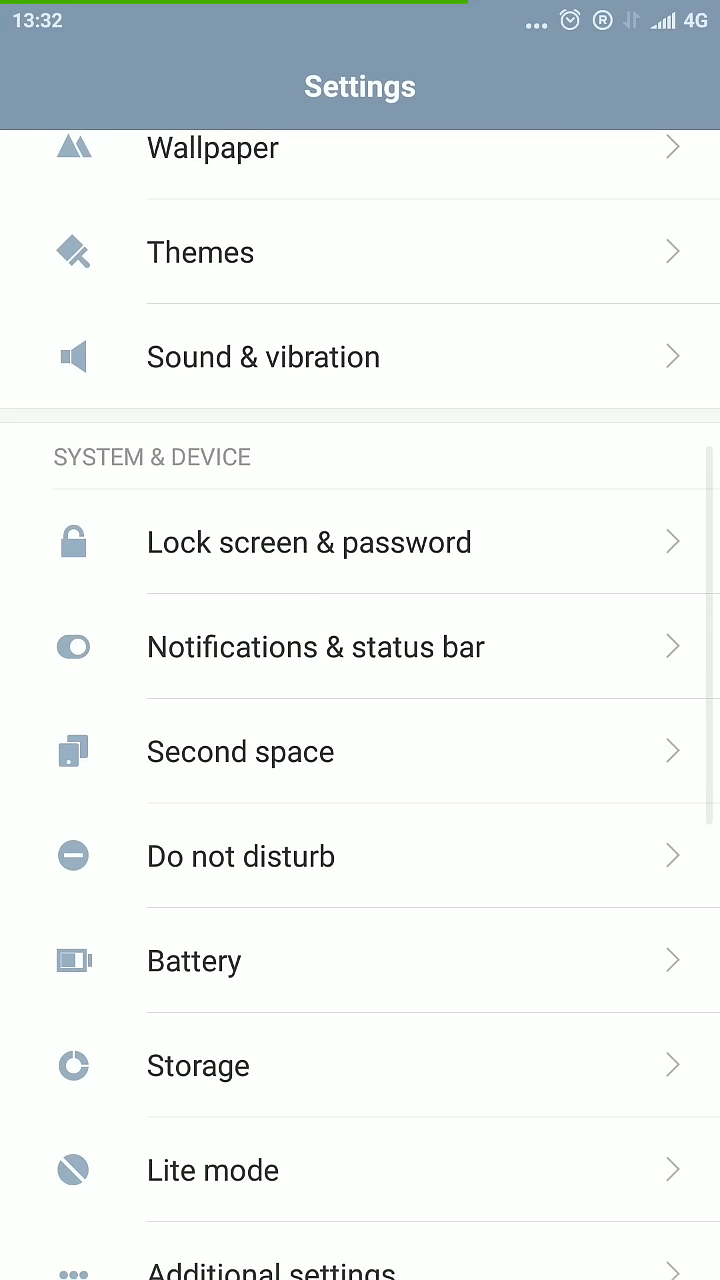
left_click(194, 960)
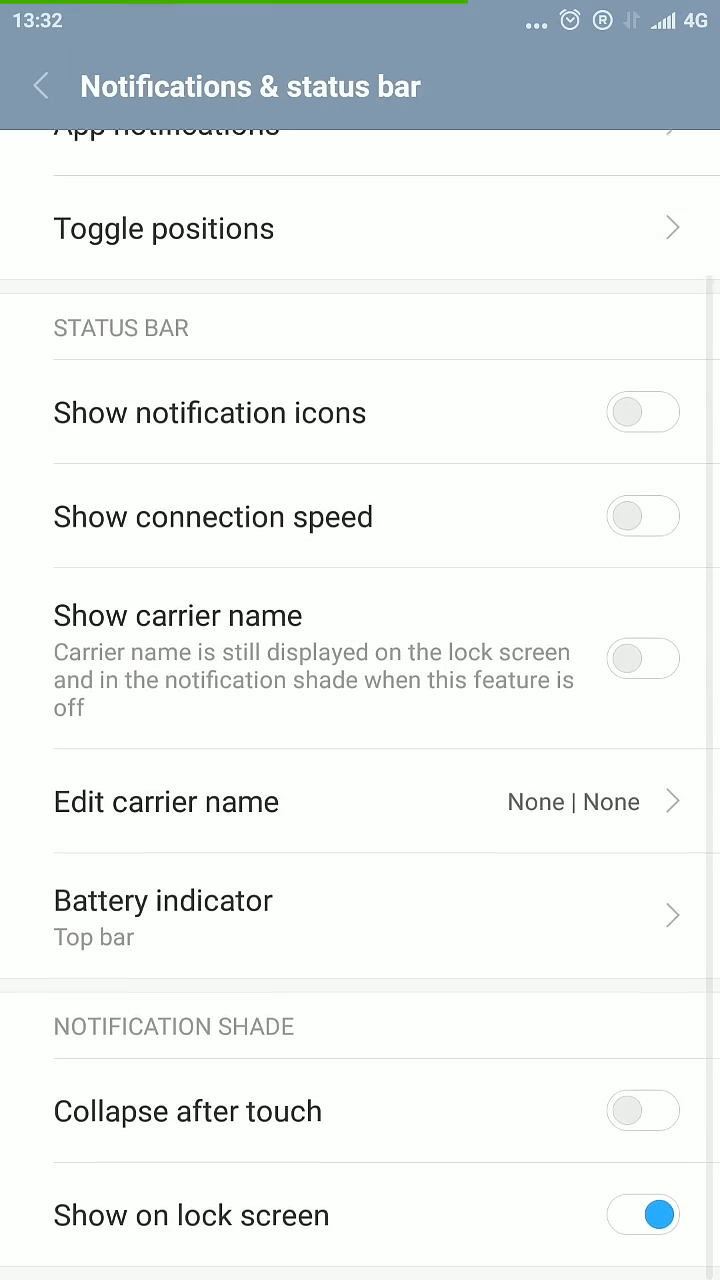
left_click(164, 916)
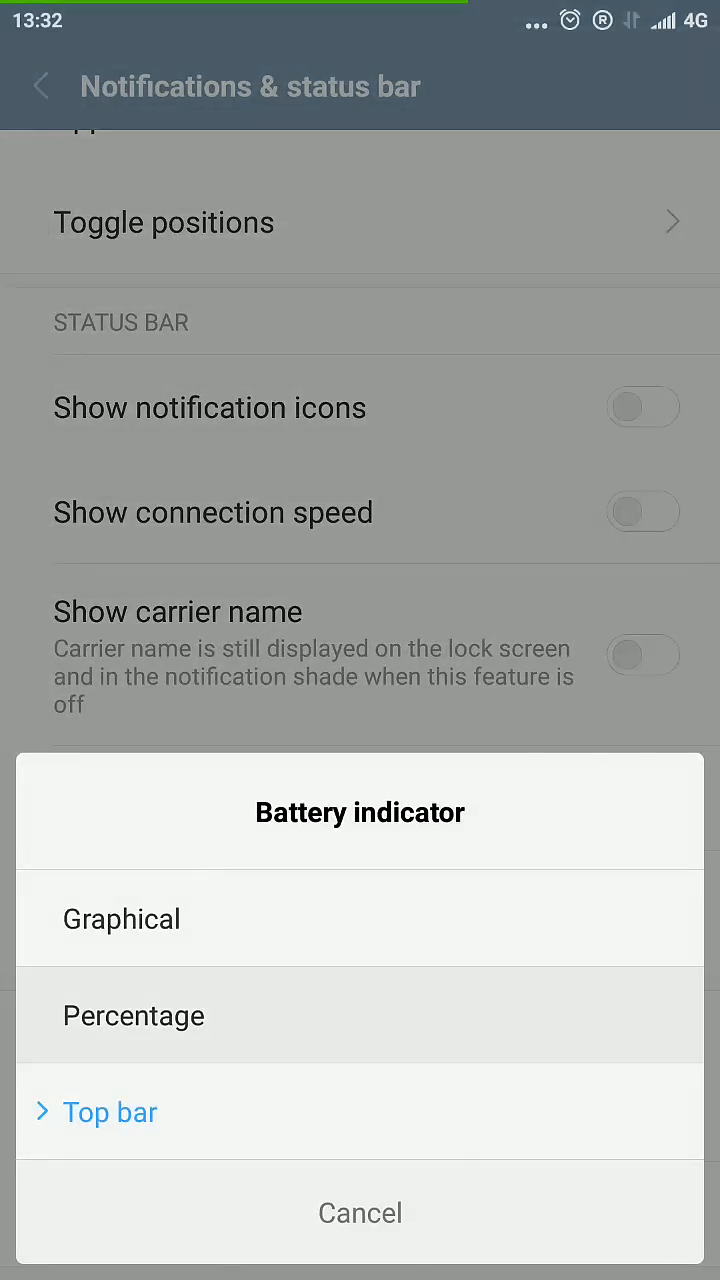
left_click(132, 1016)
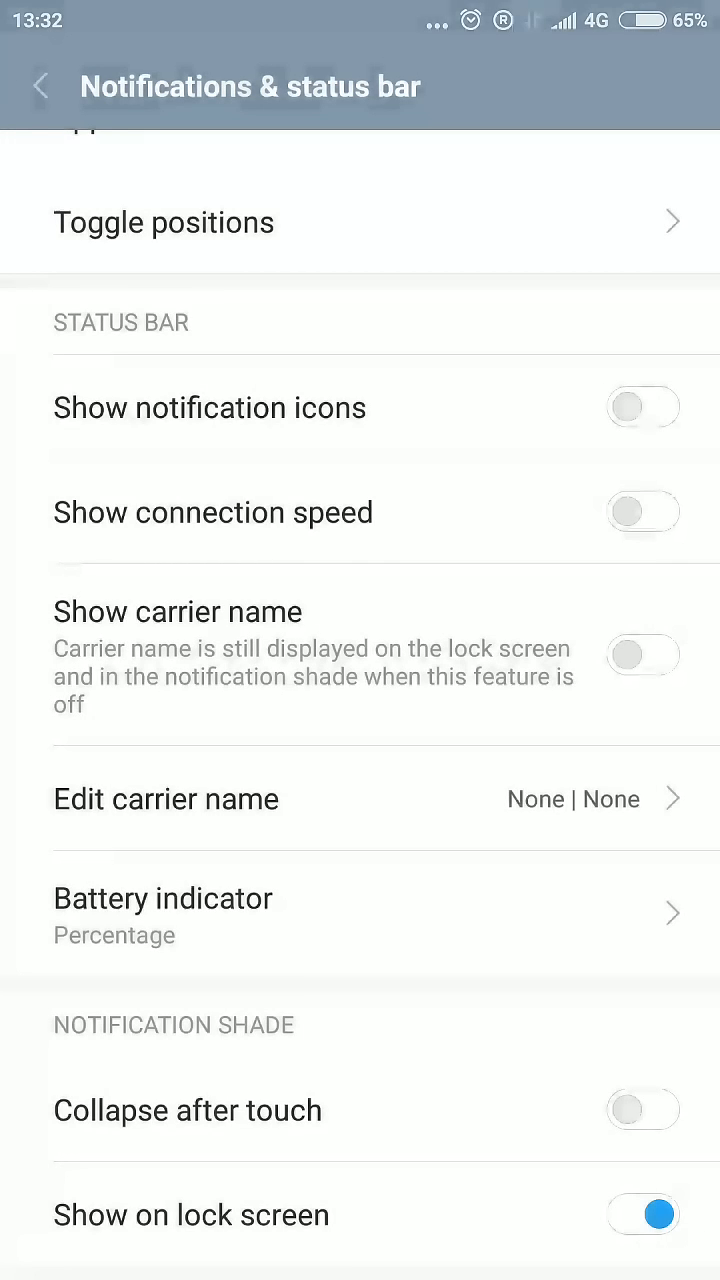
key("HOME")
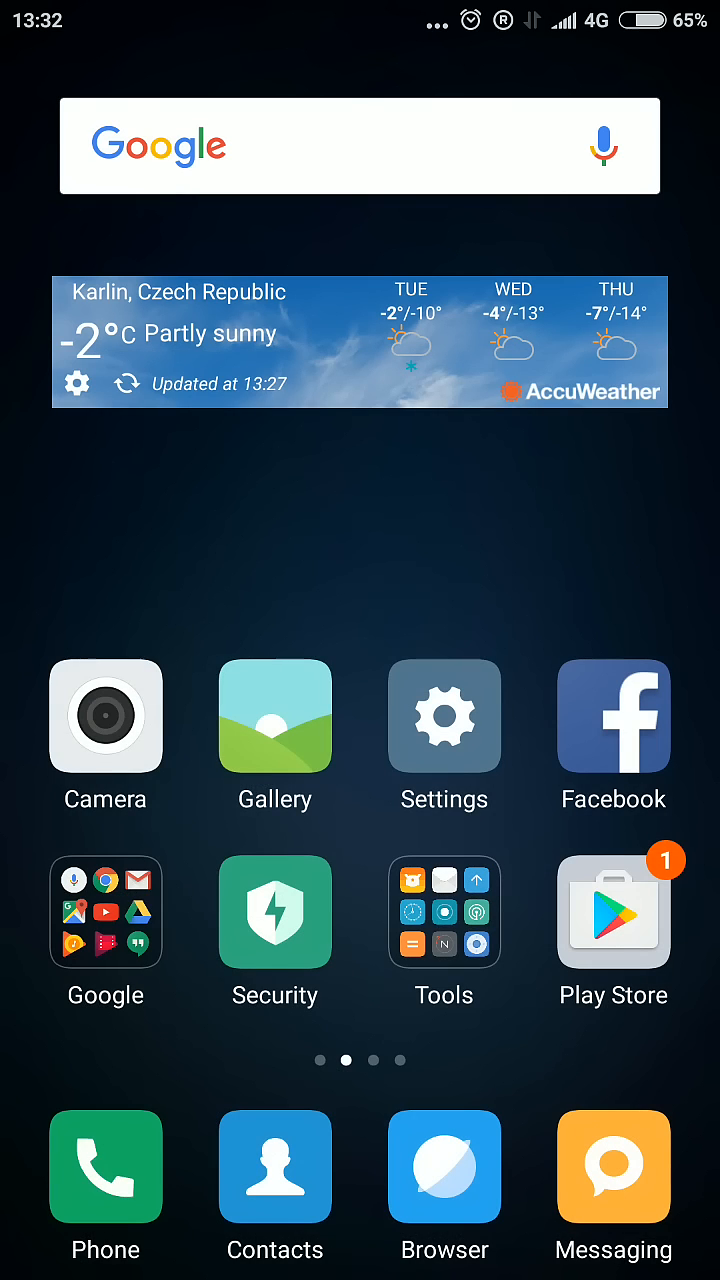